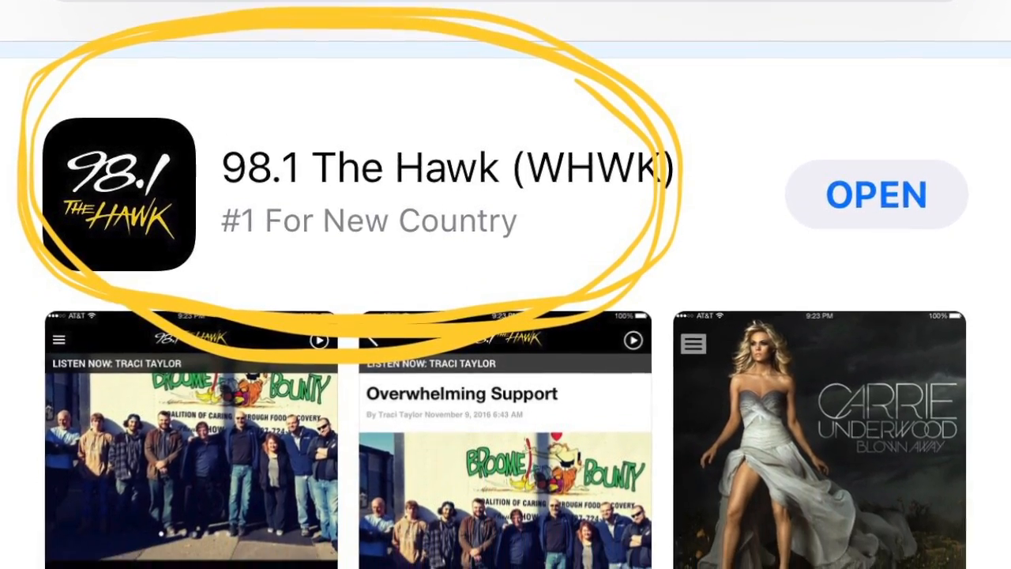
- Return to the home screen where the installed 98.1 The Hawk icon appears
scroll(down, 3)
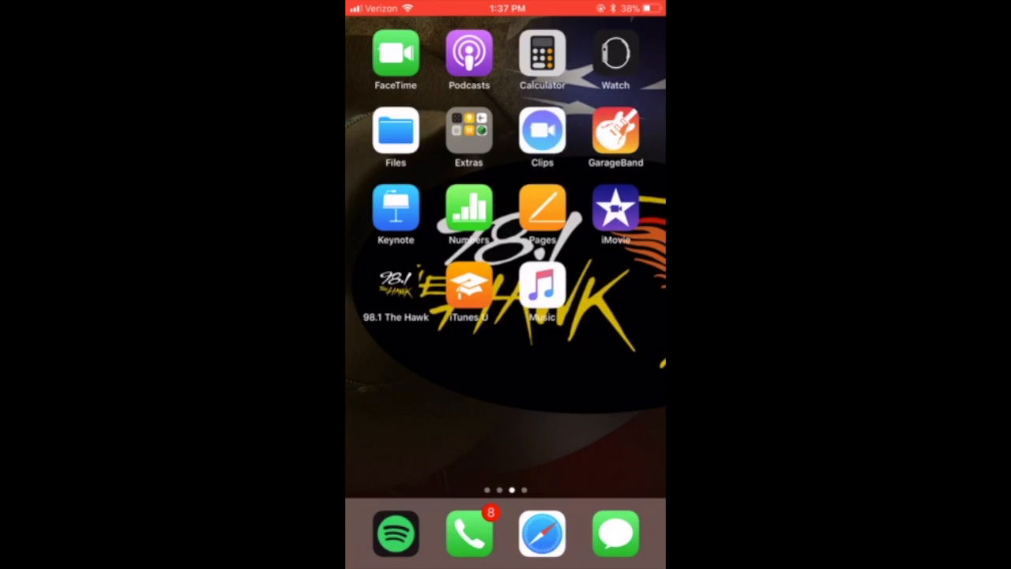
- Launch 98.1 The Hawk and reach the Submit Photo/Video form from the navigation menu
click(395, 285)
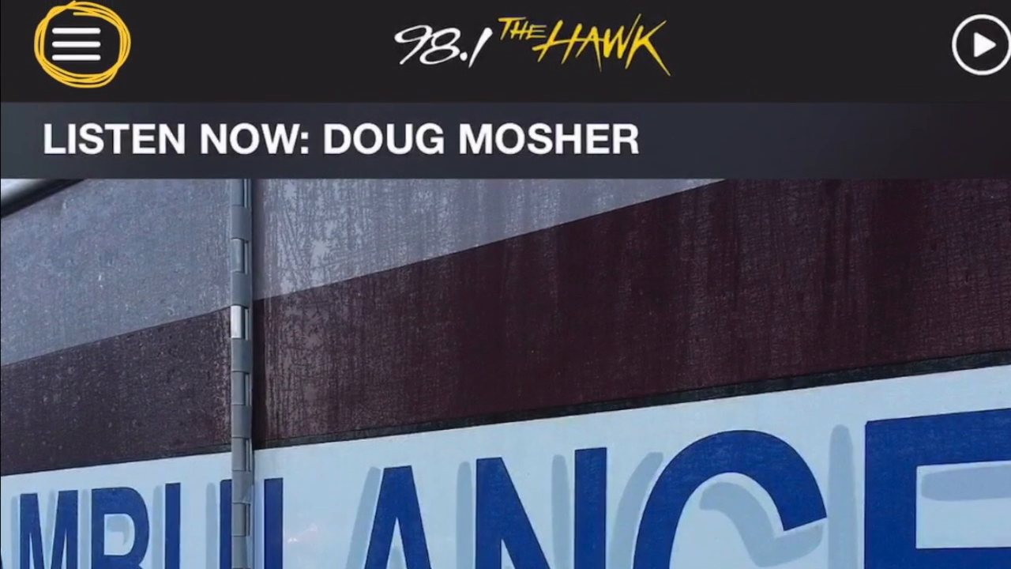
click(71, 44)
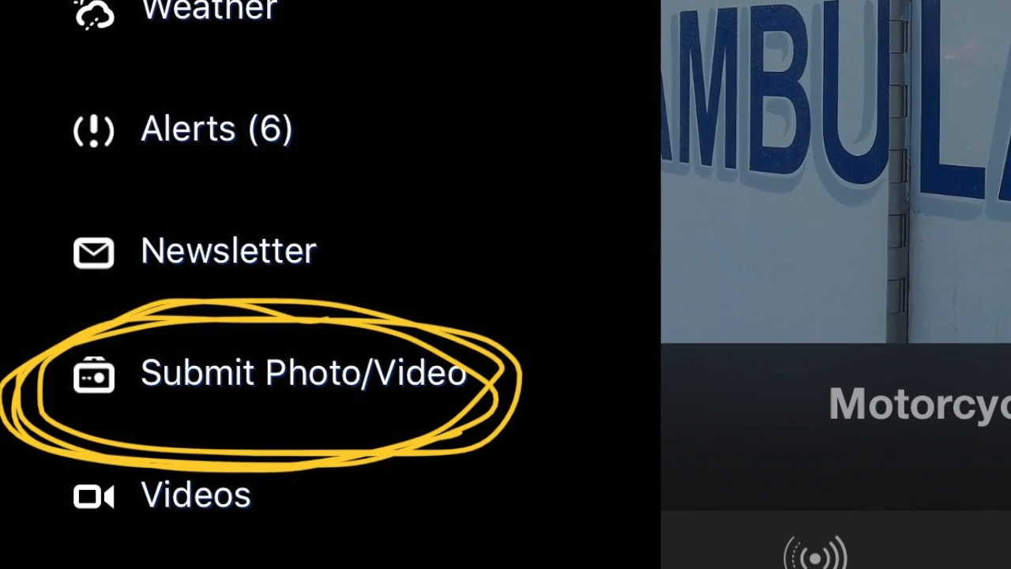
click(304, 373)
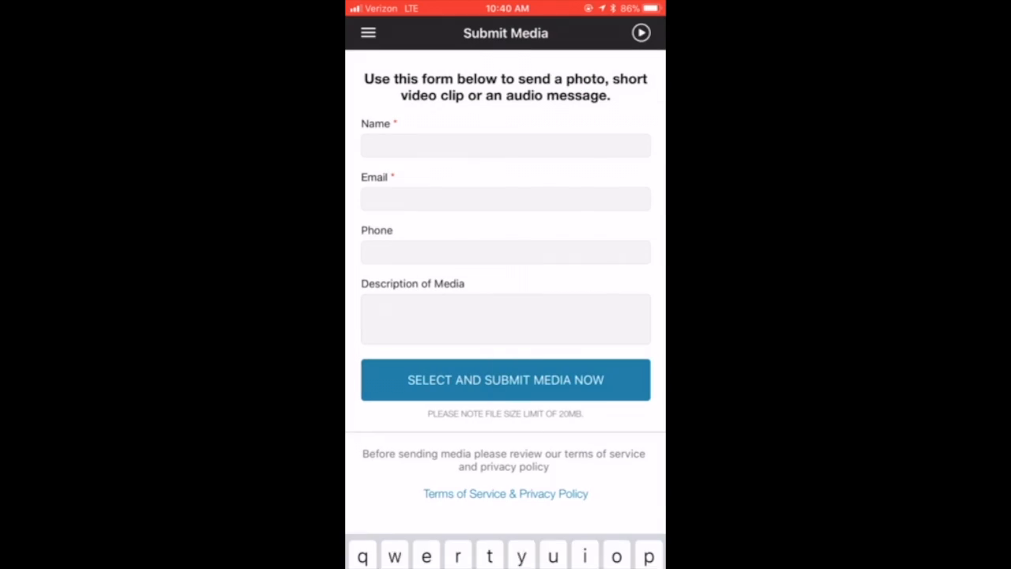
- Enter the name 'John Smith' and a Taste of Country Music Festival story as the description
text(John Smith)
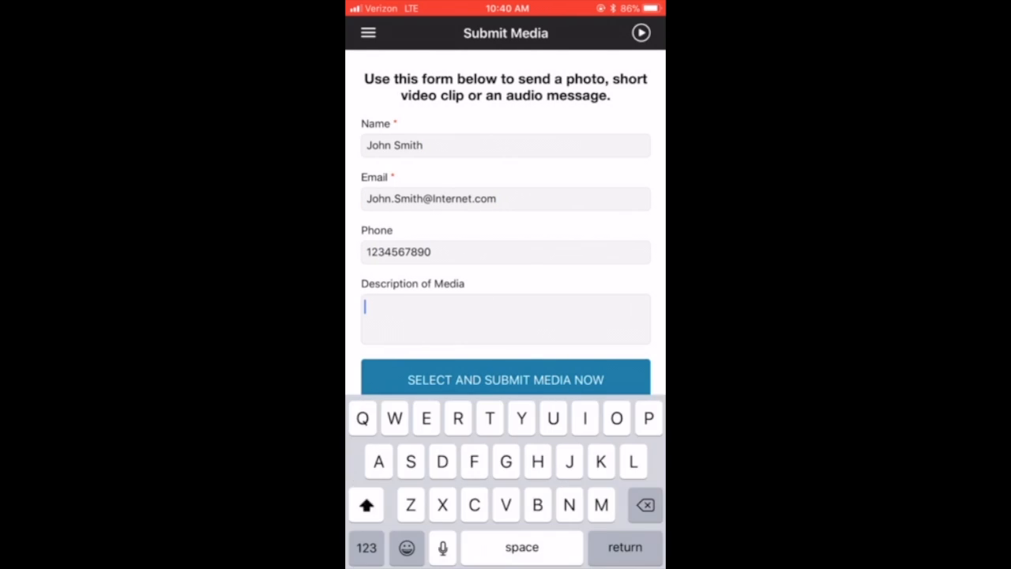
text(My girlfriend and I met at the Taste of Country Music Festival last year and share a mutual love for country music!)
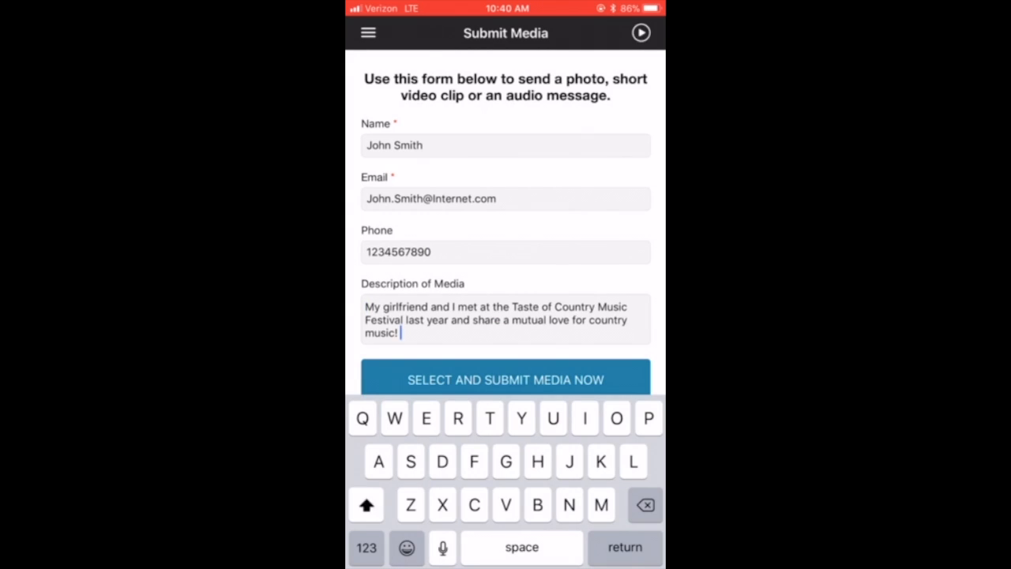
- Start submitting media and choose the photo library as the picture source
click(506, 379)
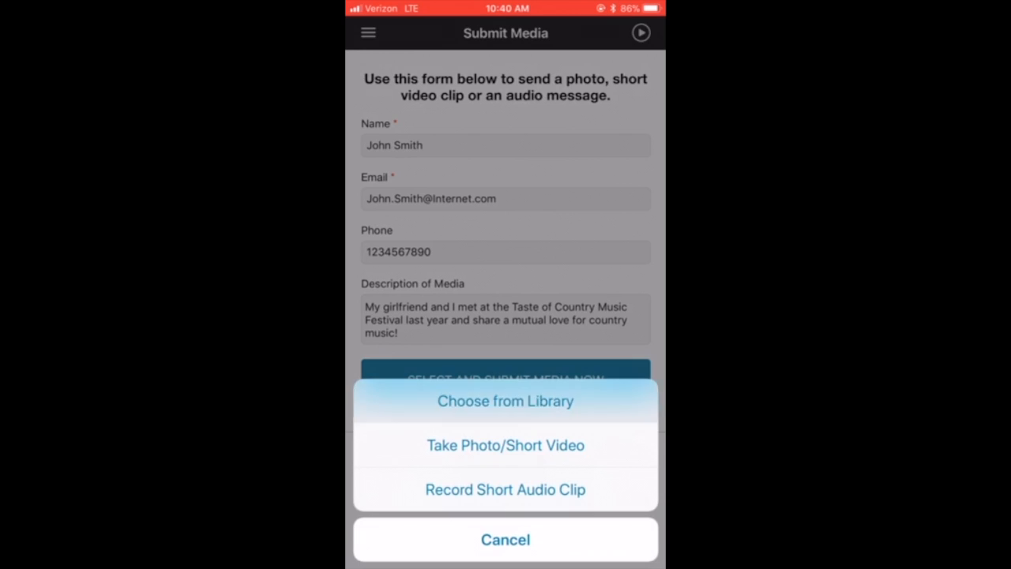
click(506, 401)
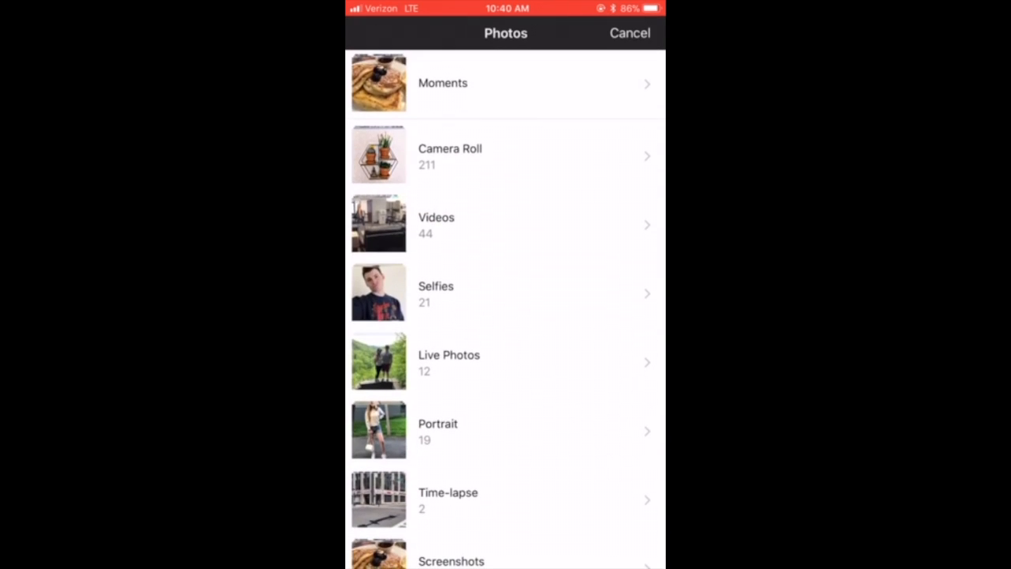